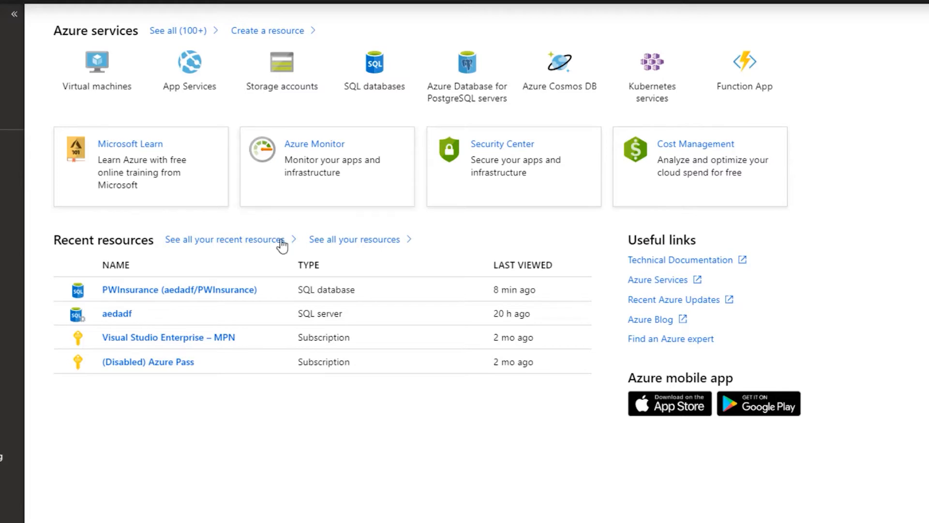
mouse_move(399, 324)
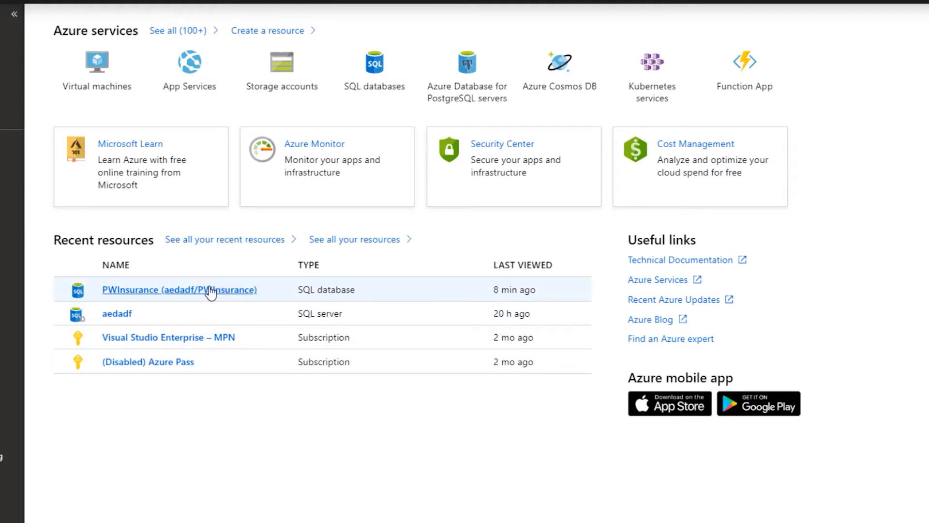
- Open the PWInsurance SQL database from Recent resources
click(180, 290)
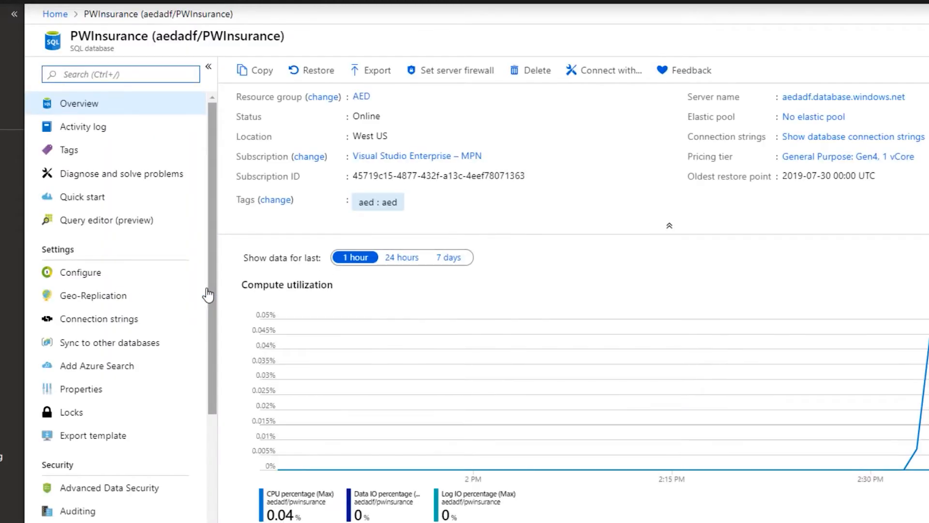
mouse_move(107, 220)
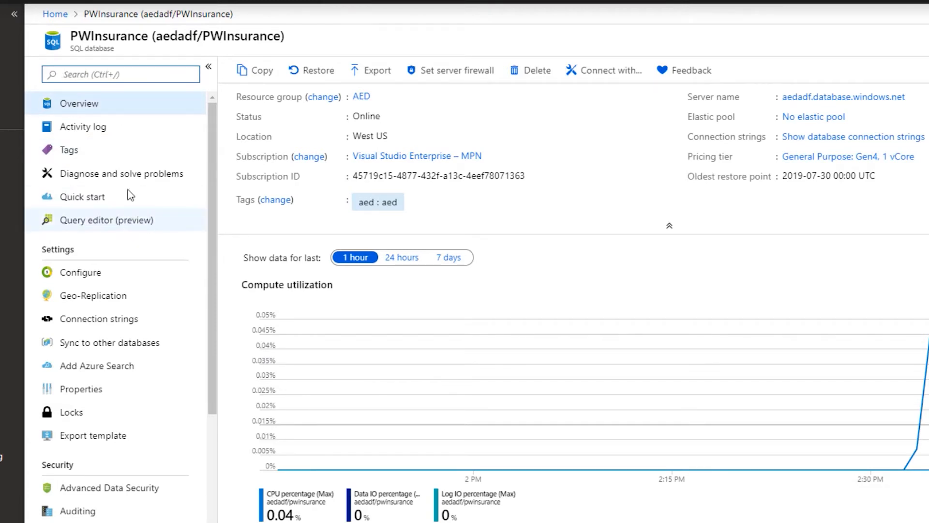
- Filter the resource menu with 'q' and open Query editor (preview)
text(q)
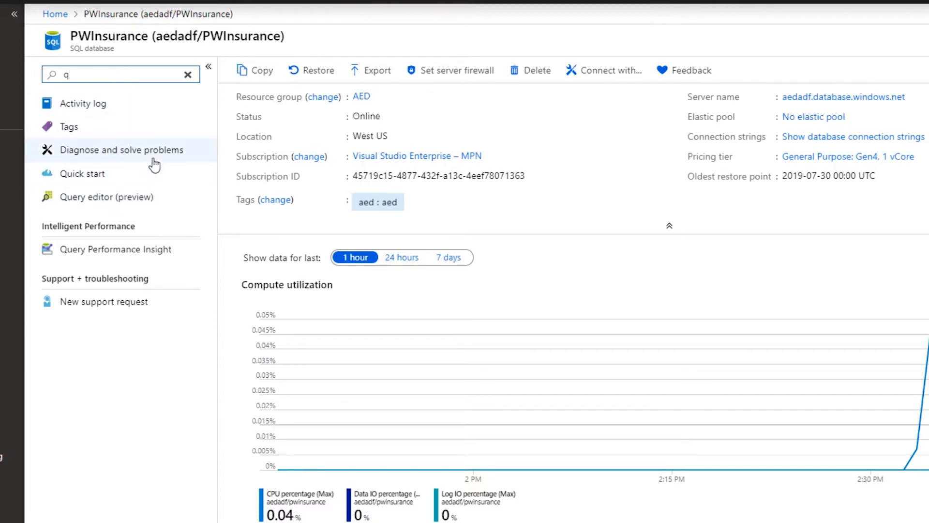
mouse_move(142, 197)
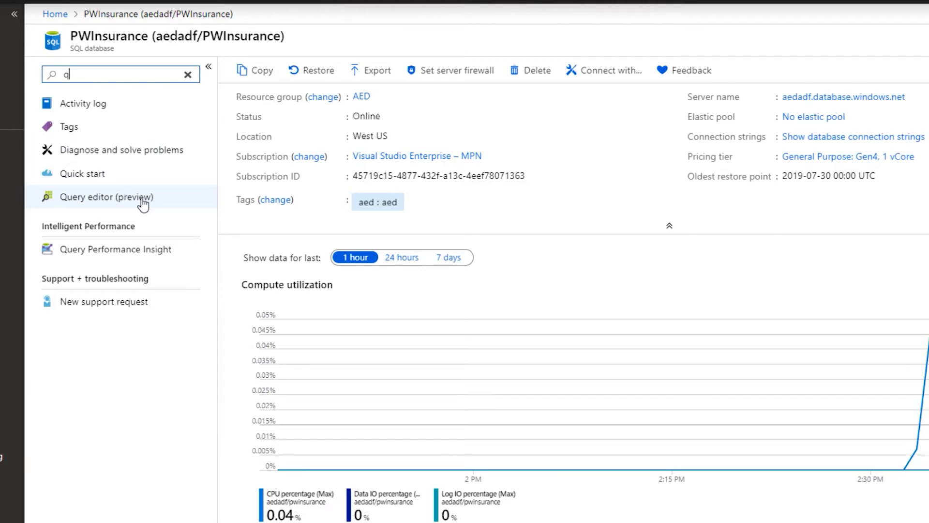
click(105, 196)
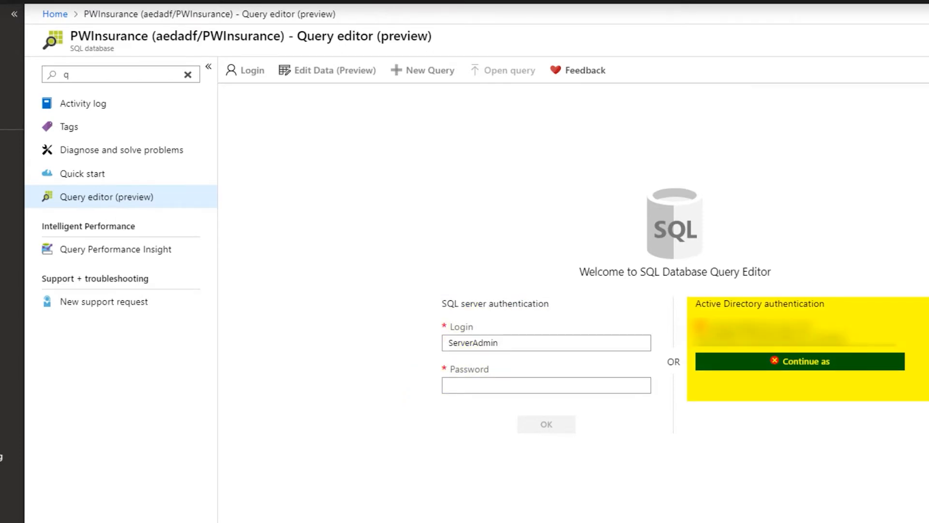
mouse_move(415, 360)
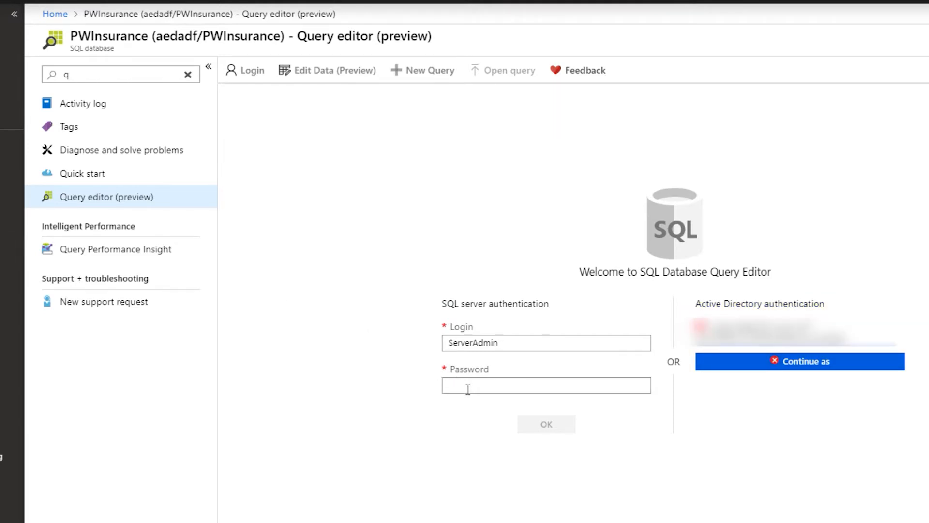
- Log in to the query editor as ServerAdmin with SQL server authentication
click(545, 384)
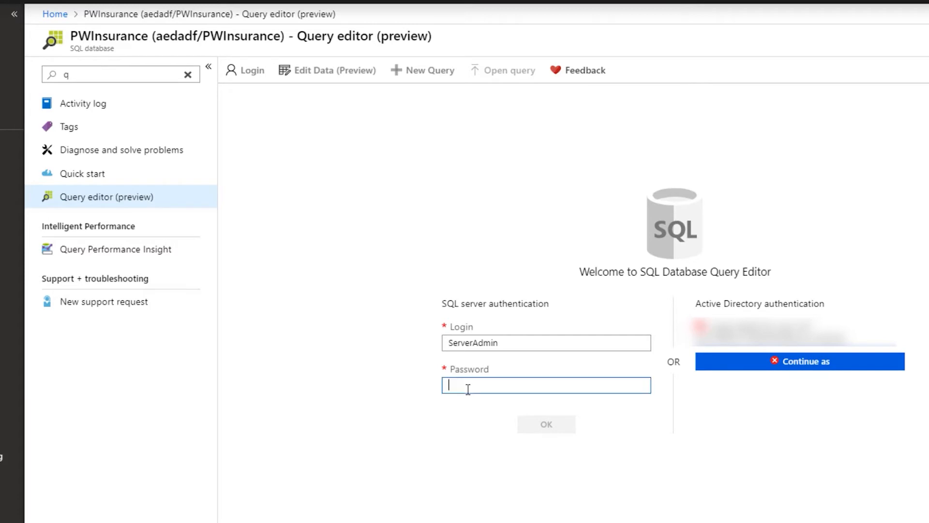
text(password)
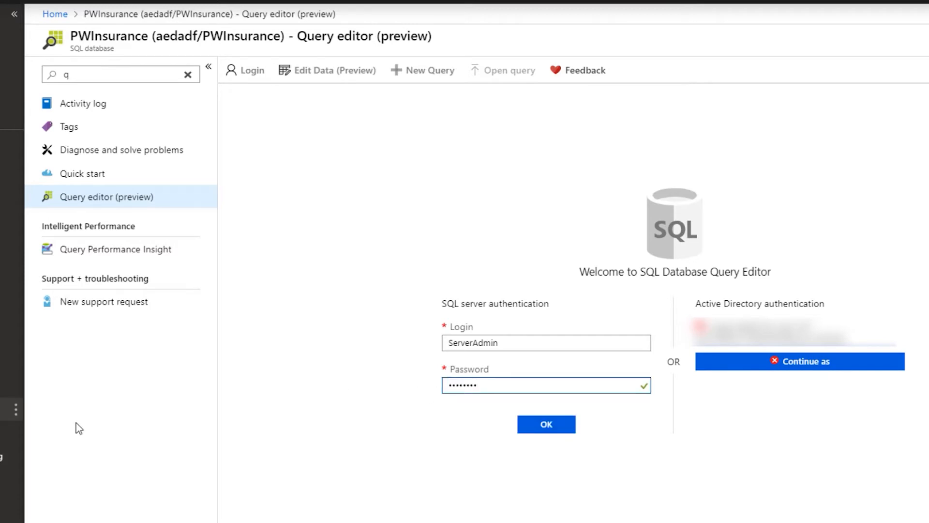
click(545, 424)
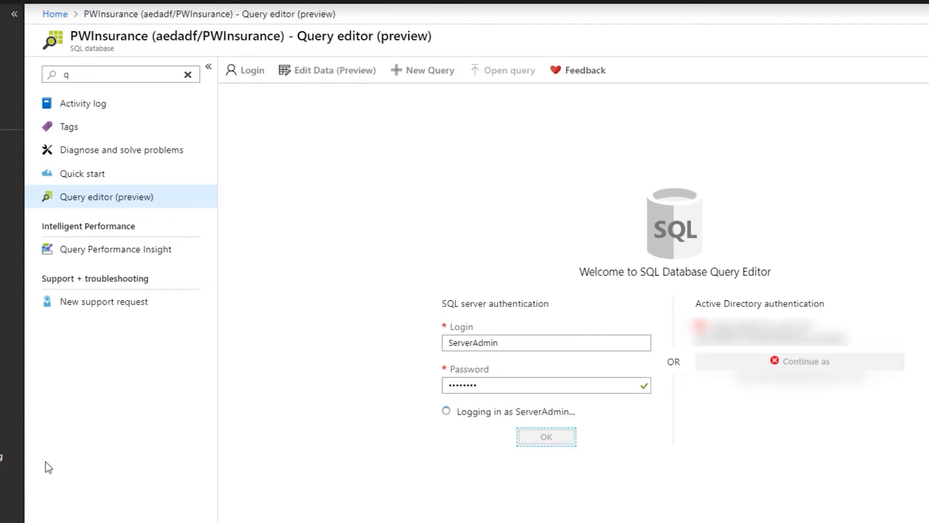
click(546, 436)
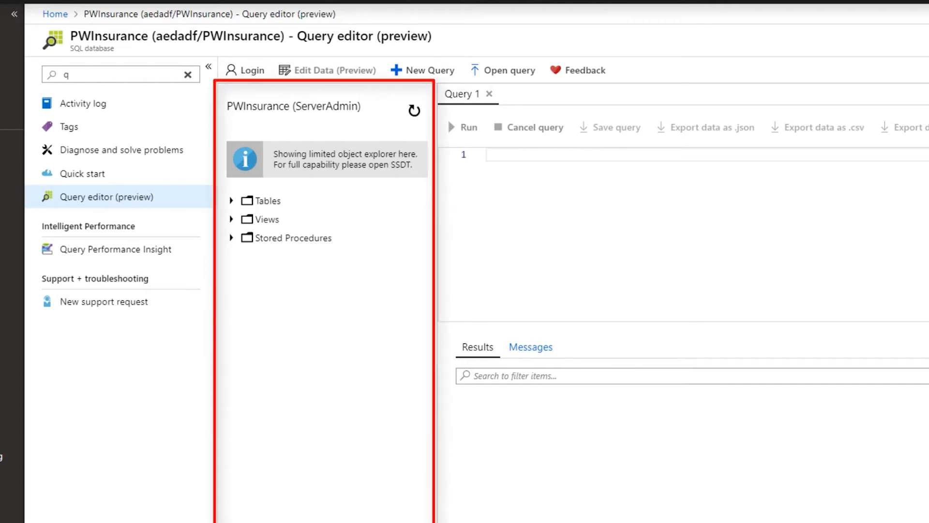
mouse_move(408, 285)
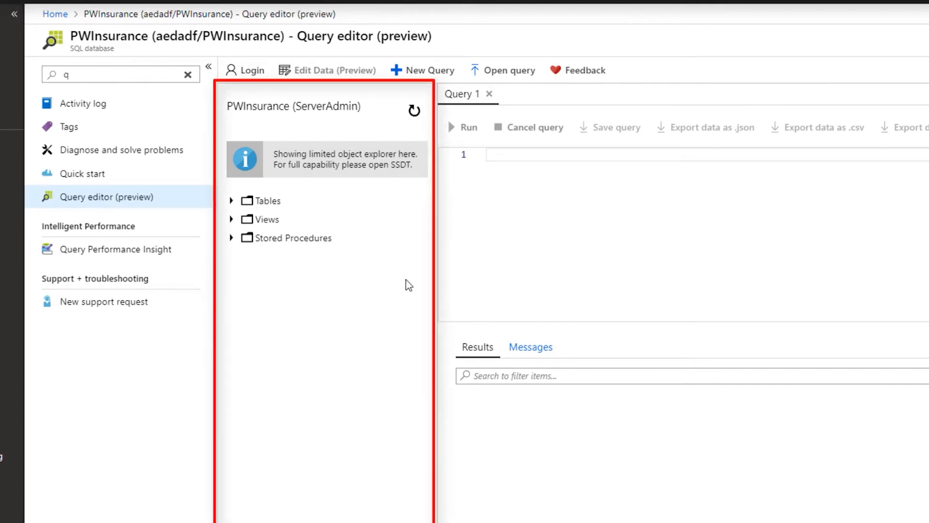
- Expand the Tables folder and select the Claims.Claim table
click(266, 200)
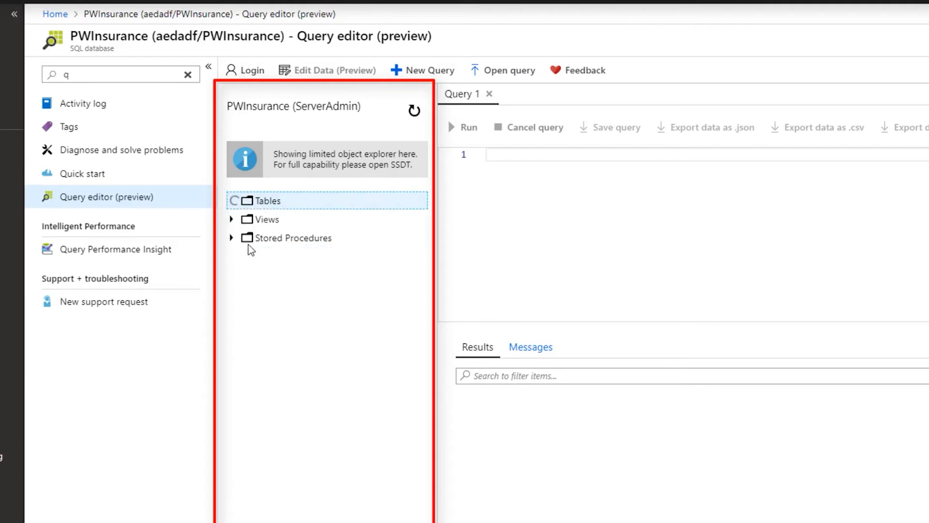
click(268, 200)
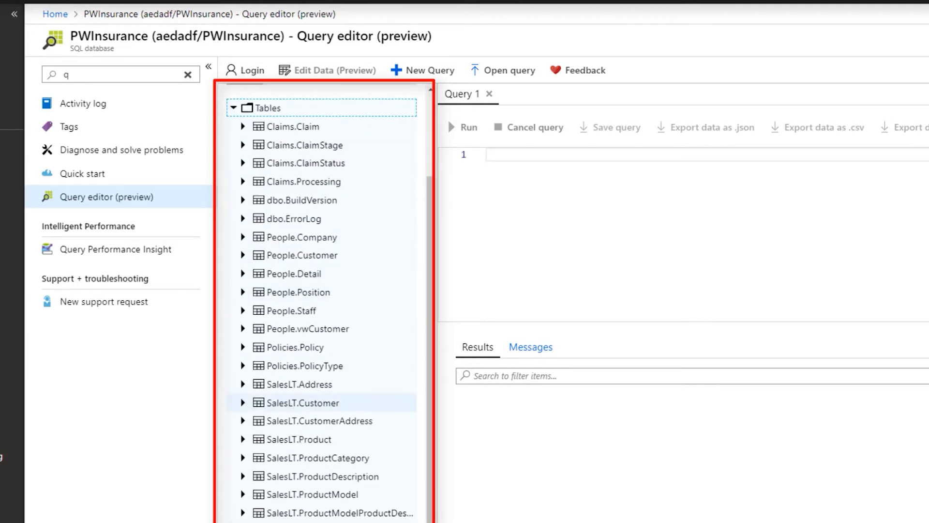
scroll(down, 3)
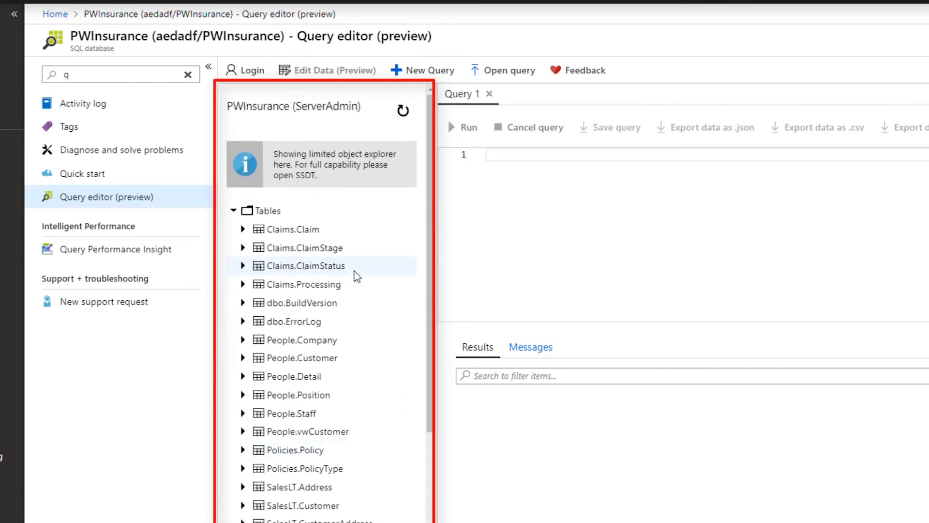
mouse_move(244, 70)
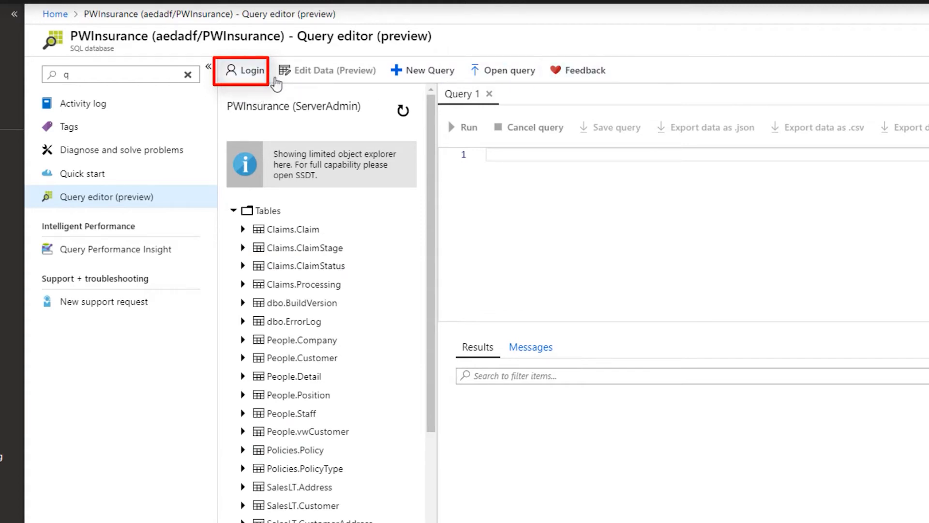
click(244, 69)
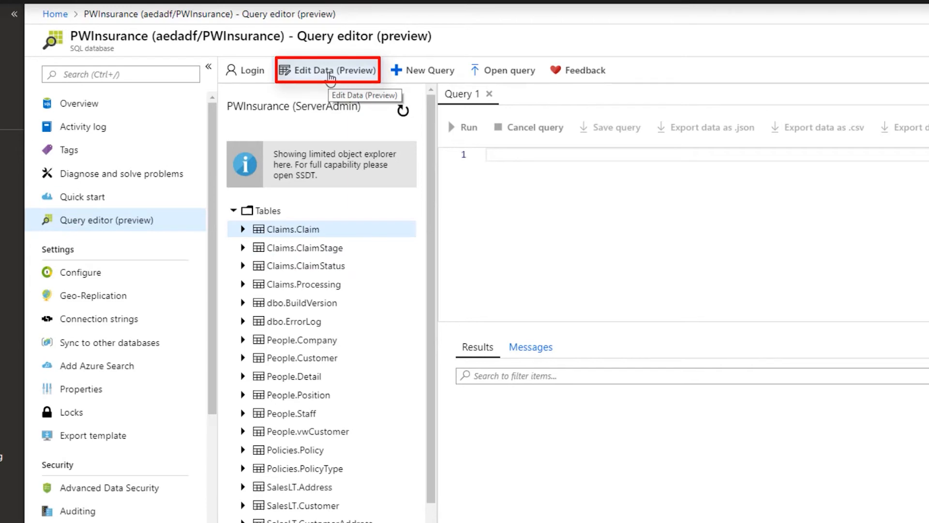
mouse_move(367, 97)
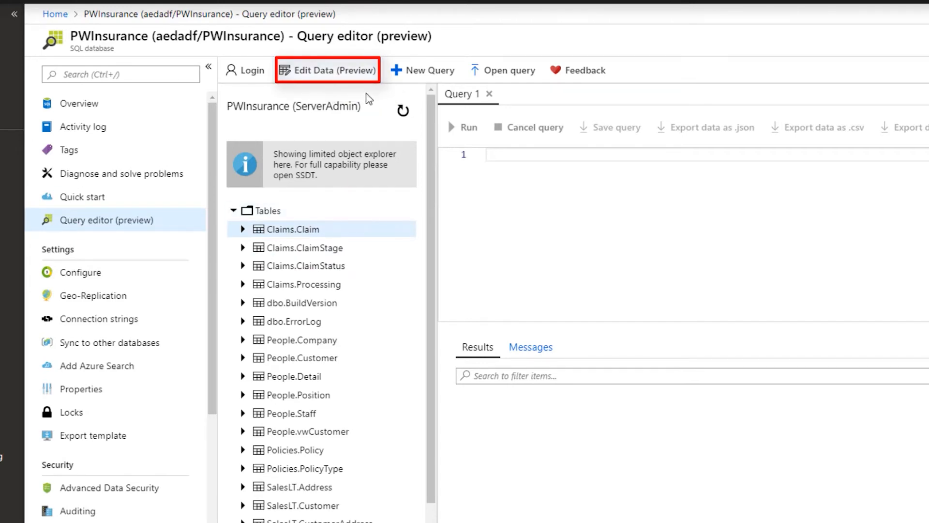
- Start Edit Data (Preview) on Claims.Claim and accept the preview terms
click(327, 69)
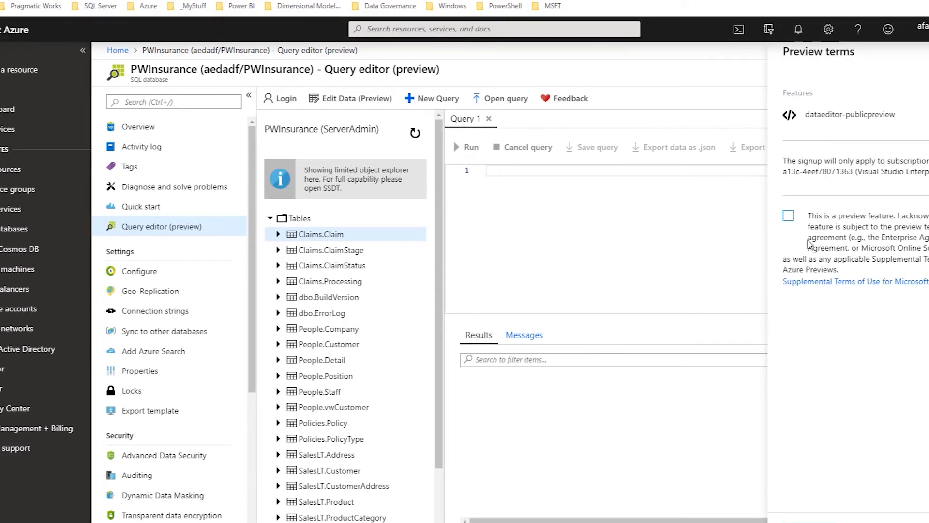
click(788, 215)
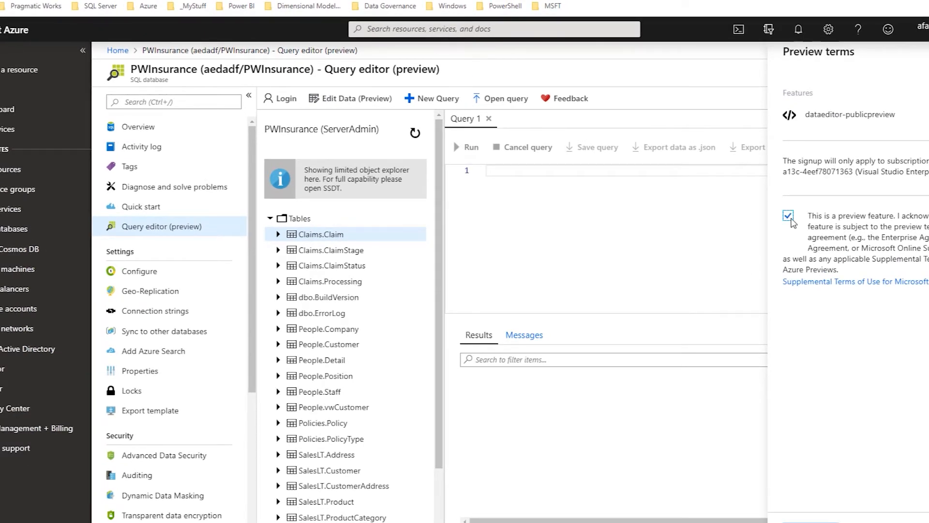
click(349, 99)
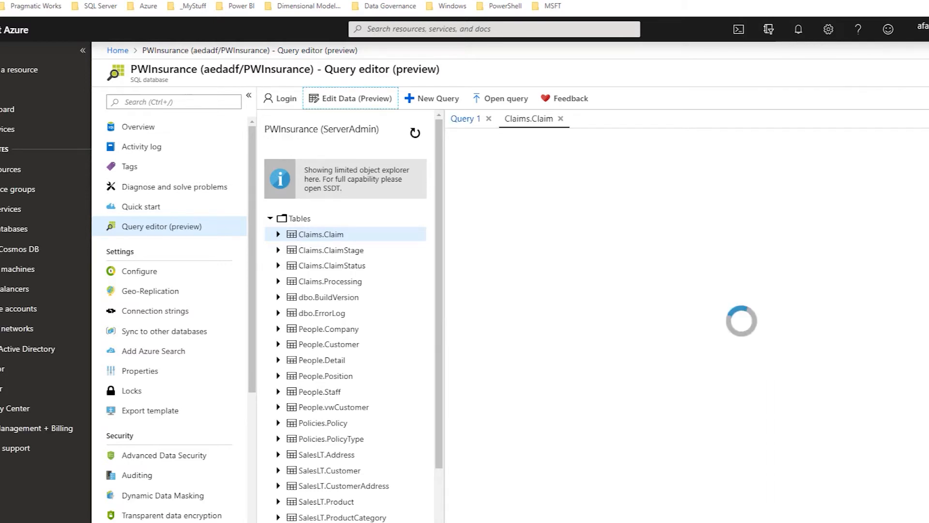
- Begin editing the first Claims.Claim row, discard the changes and close the data tab
click(350, 99)
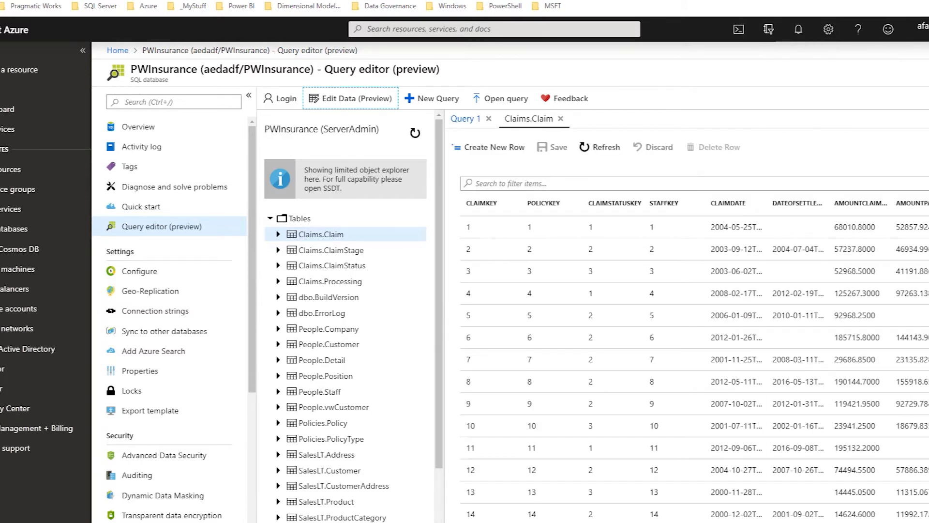
click(593, 249)
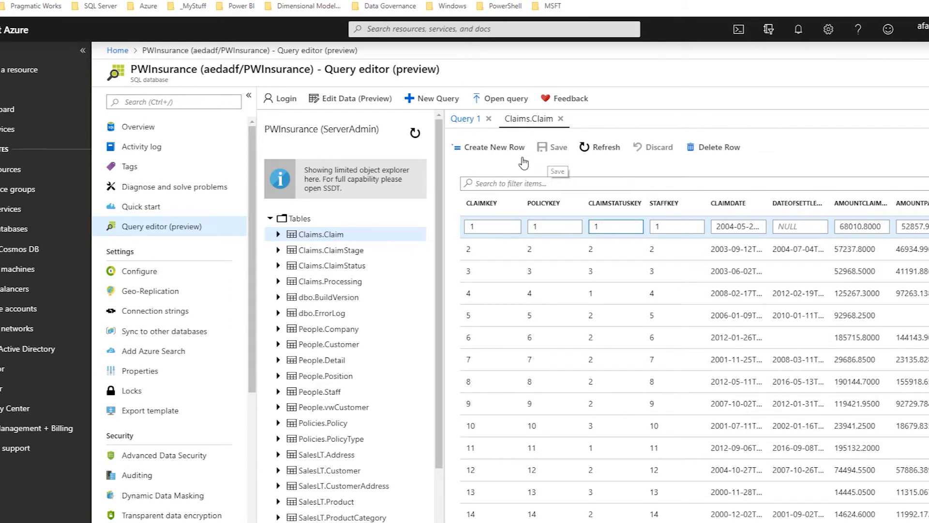
mouse_move(667, 158)
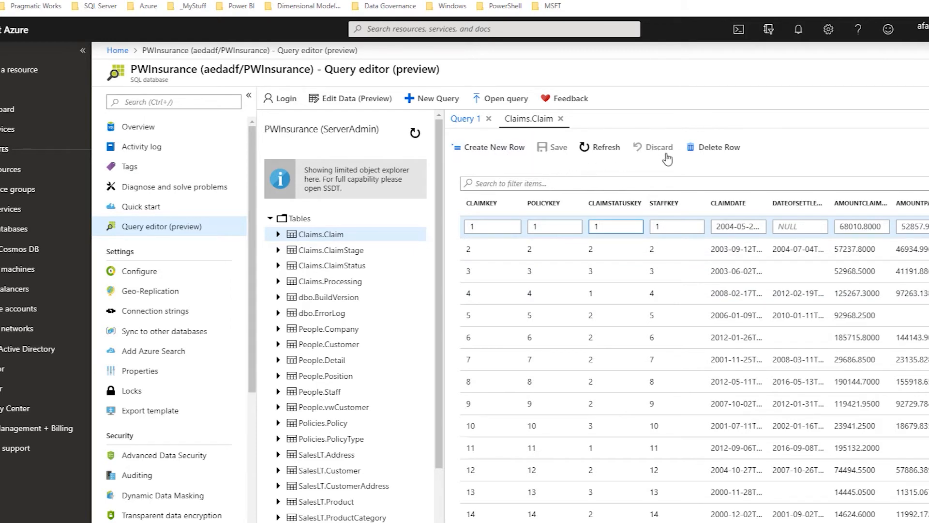
click(658, 147)
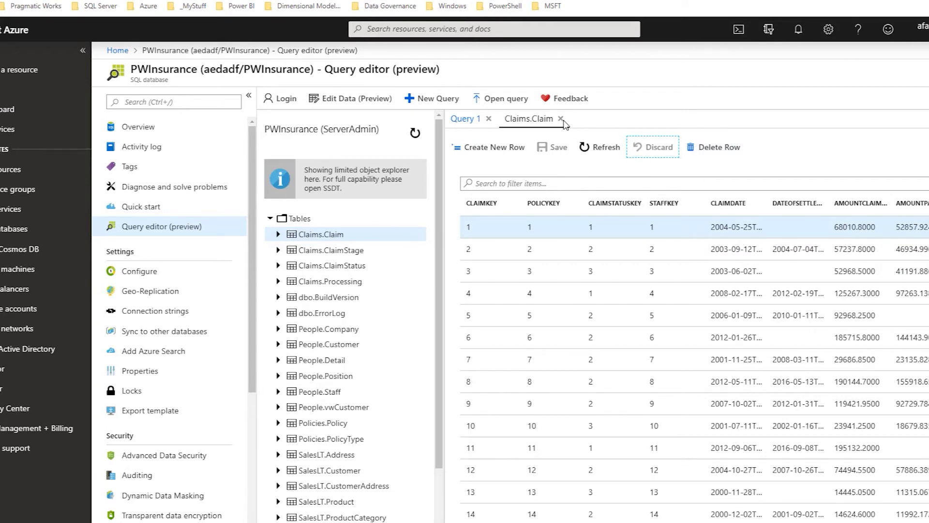
click(561, 119)
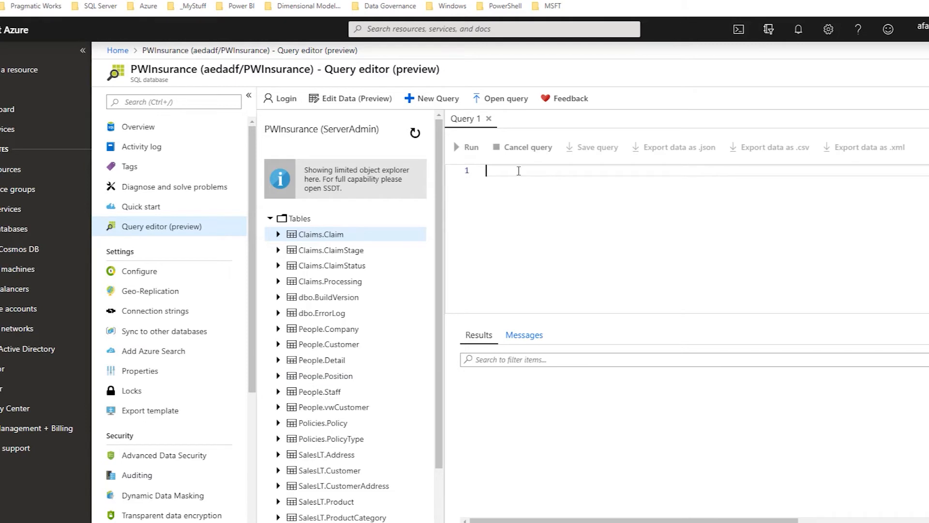
- Run 'select top 100* from [Claims].[Claim]' and check Messages then the 100 returned rows
text(select top 100* from [Claims].[Claim])
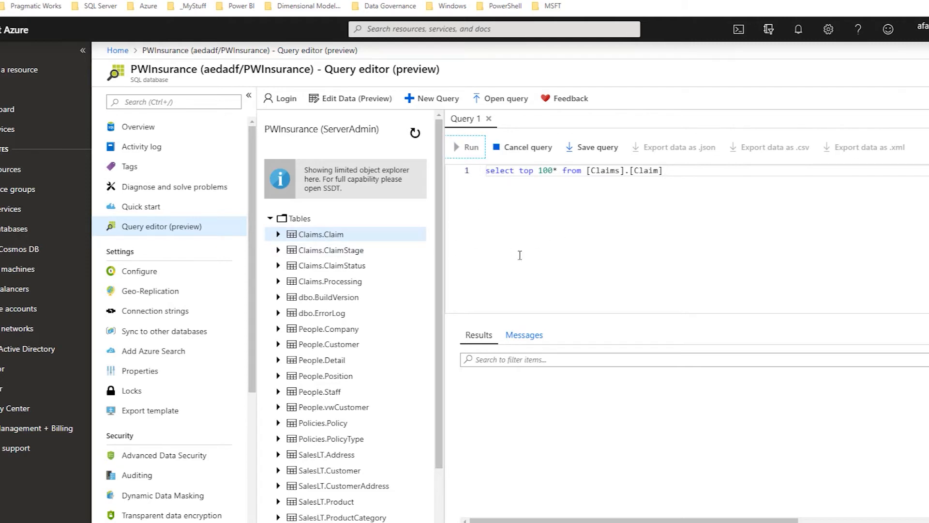
click(465, 147)
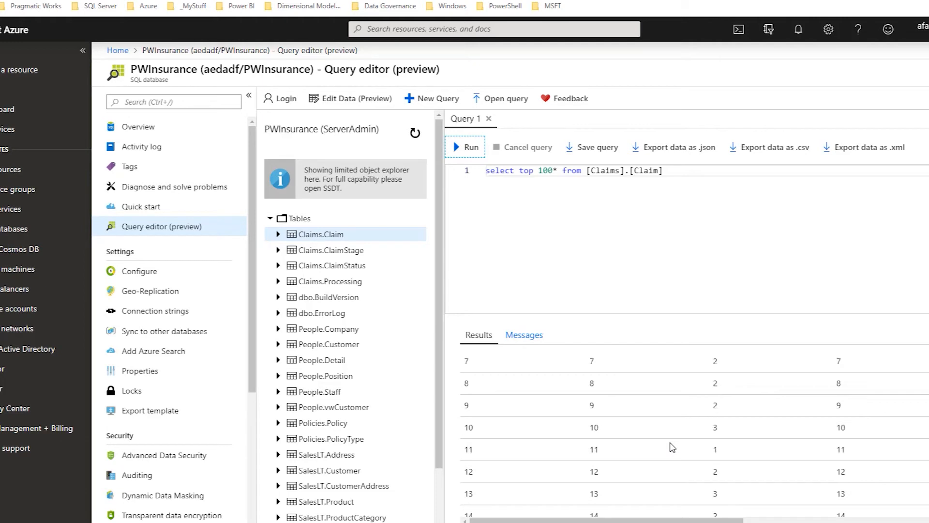
scroll(down, 3)
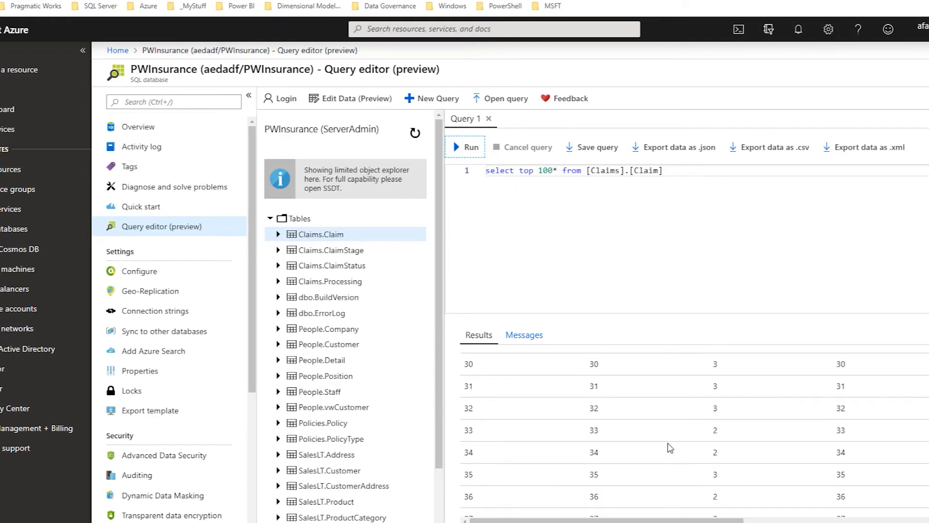
click(524, 334)
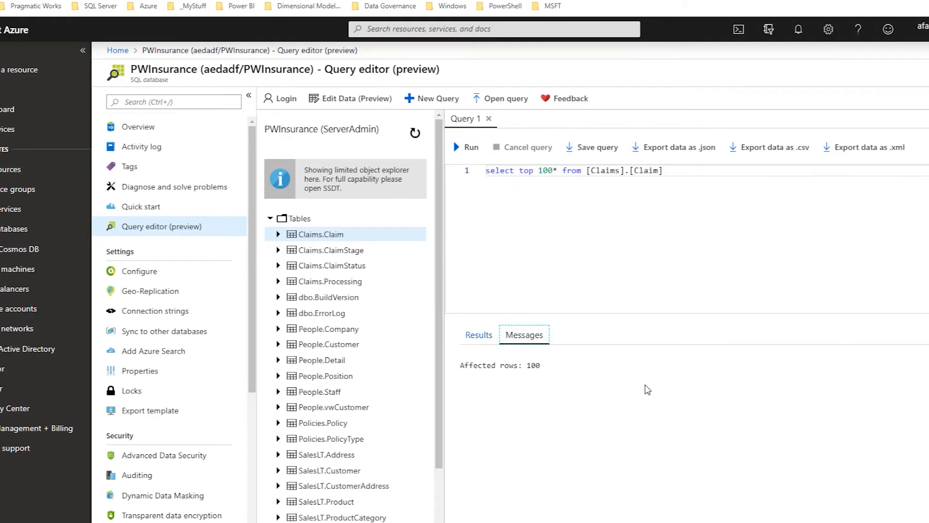
mouse_move(566, 354)
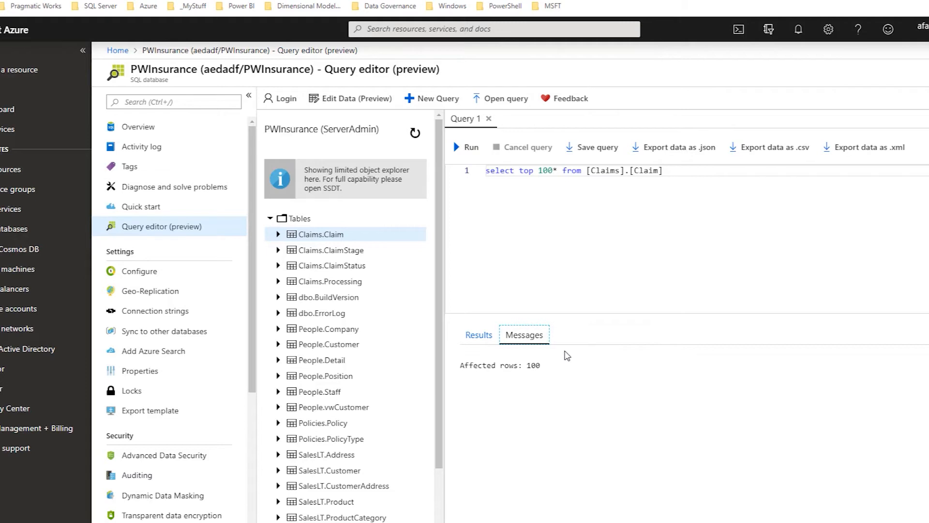
click(478, 334)
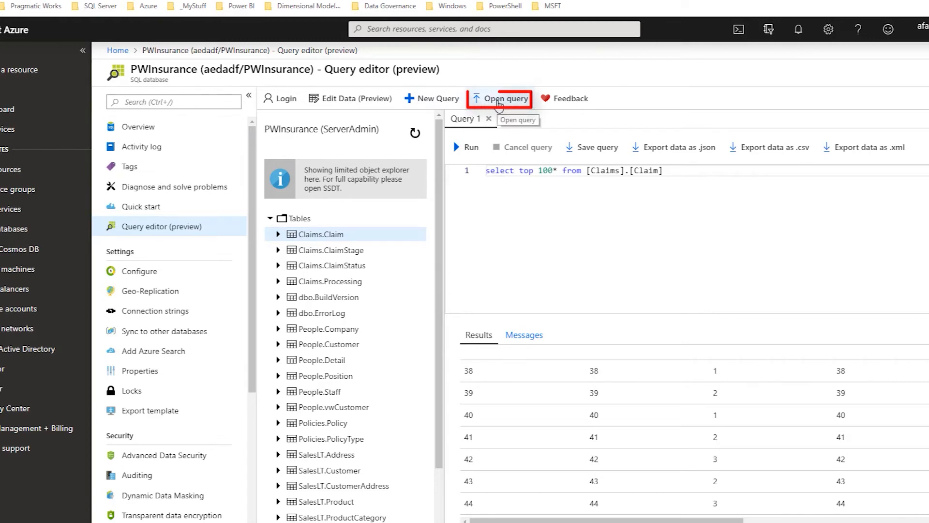
- Load the OtherqUERIES.sql script from the SQL Scripts folder into a new Query 2 tab
click(505, 98)
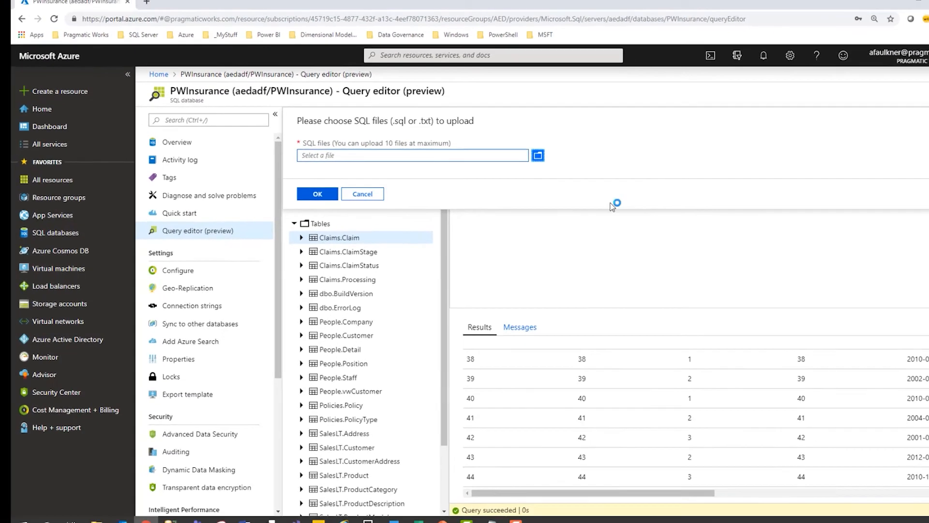
click(537, 155)
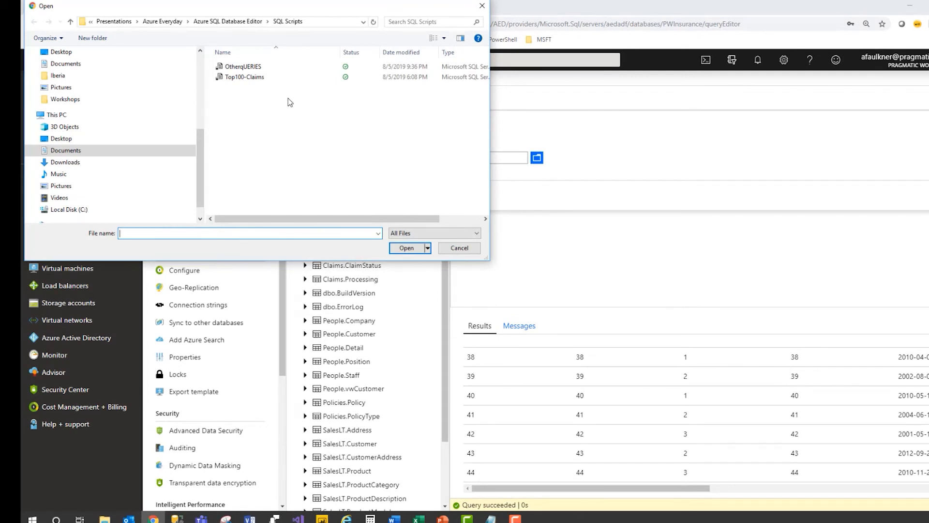
click(242, 66)
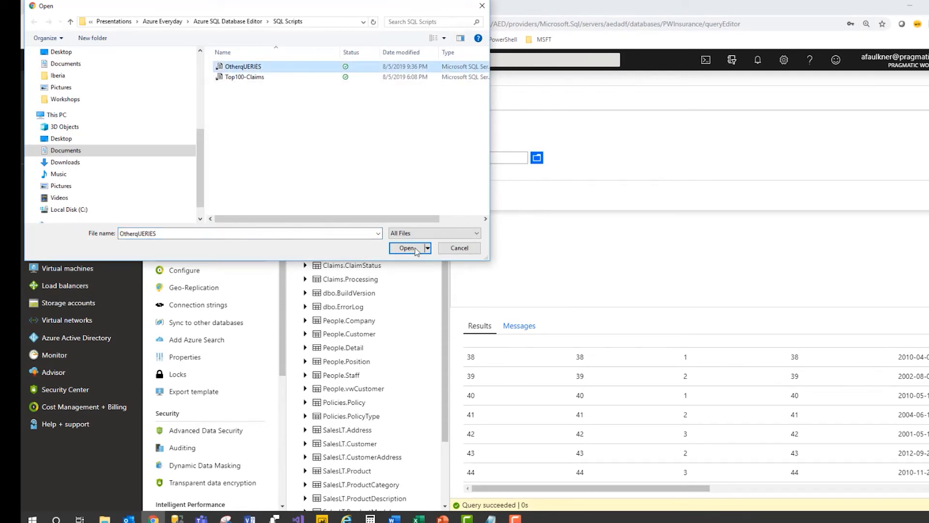
click(407, 248)
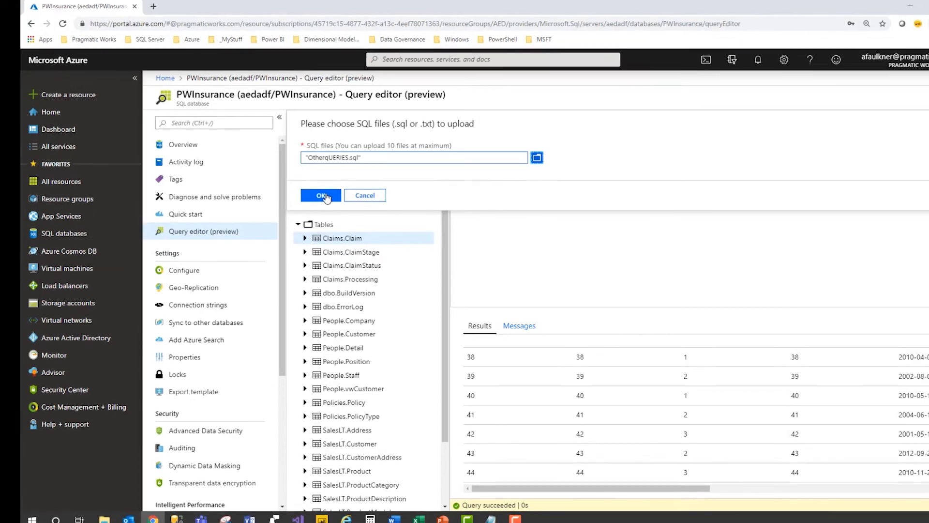
click(321, 194)
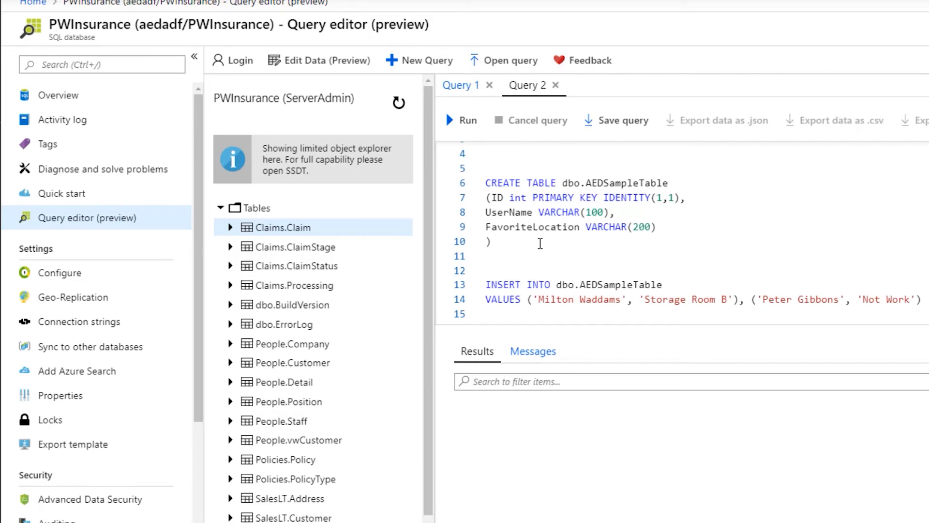
- Run only the CREATE TABLE block (lines 6–10) to create dbo.AEDSampleTable
drag(485, 183, 491, 242)
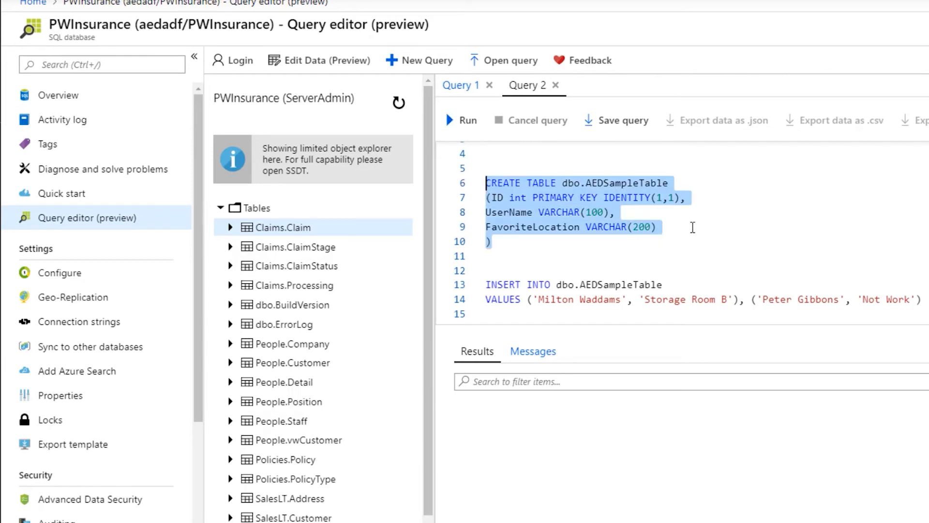
mouse_move(812, 250)
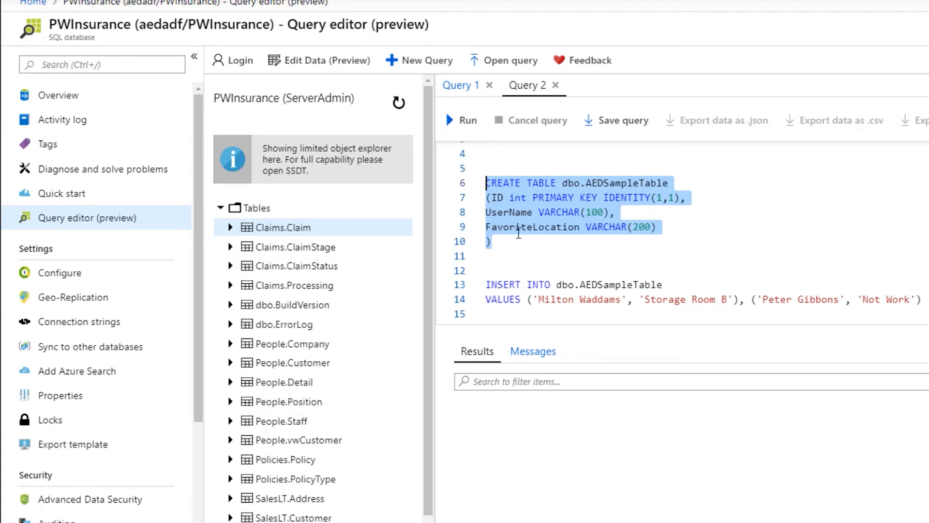
mouse_move(569, 200)
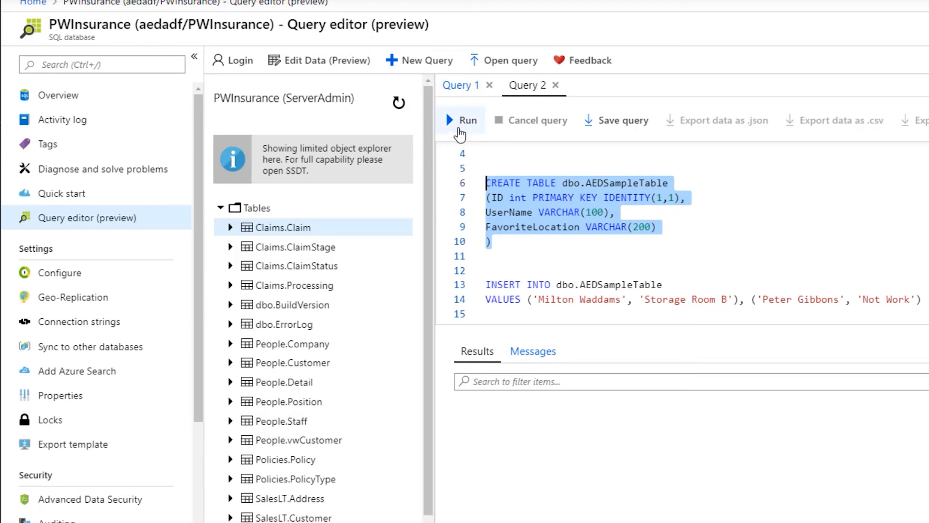
click(467, 120)
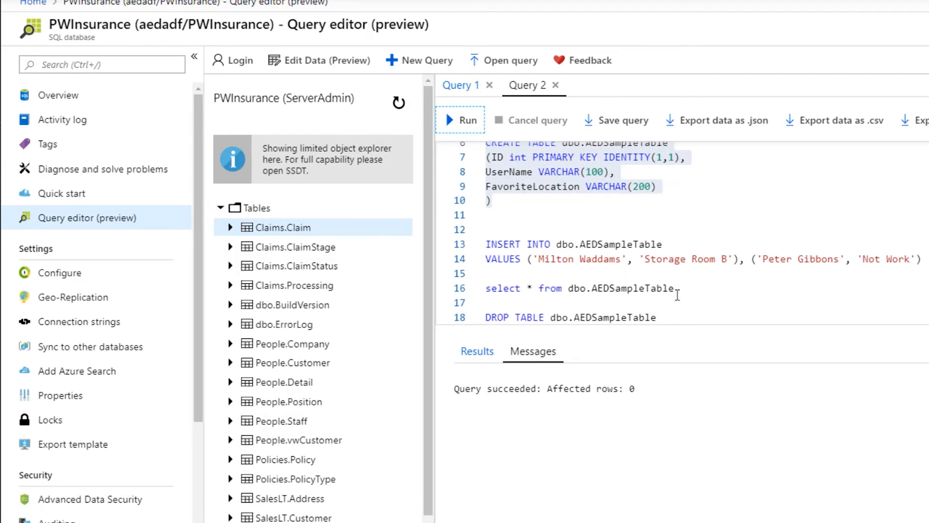
- Query the empty AEDSampleTable with select *, then run the INSERT adding two sample rows
drag(534, 288, 673, 288)
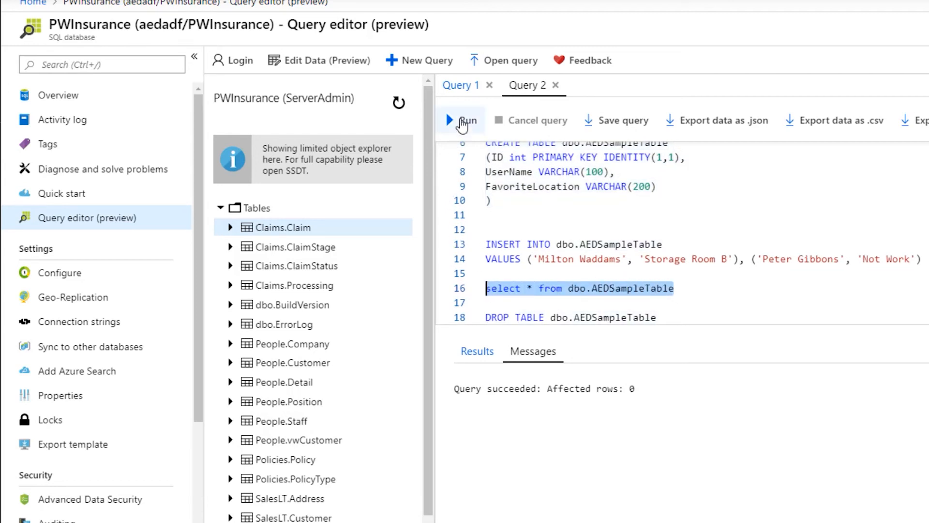
click(460, 120)
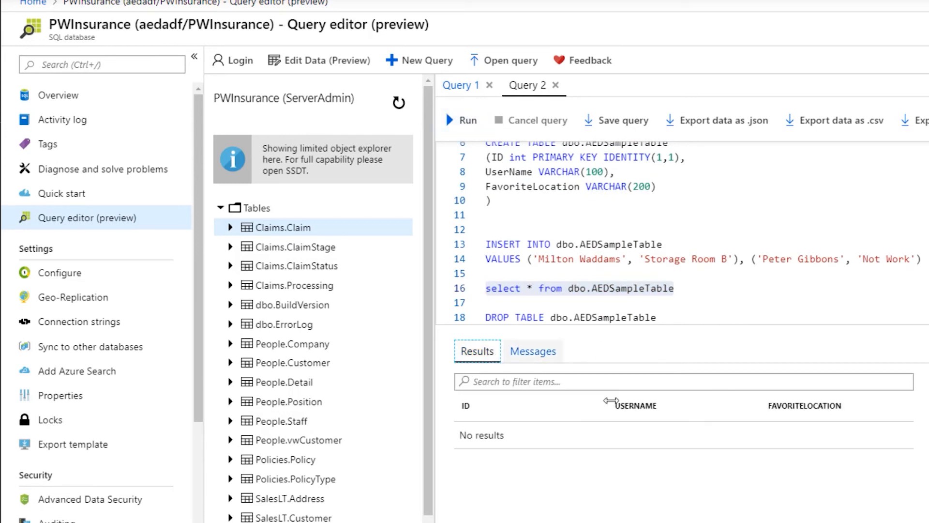
mouse_move(760, 439)
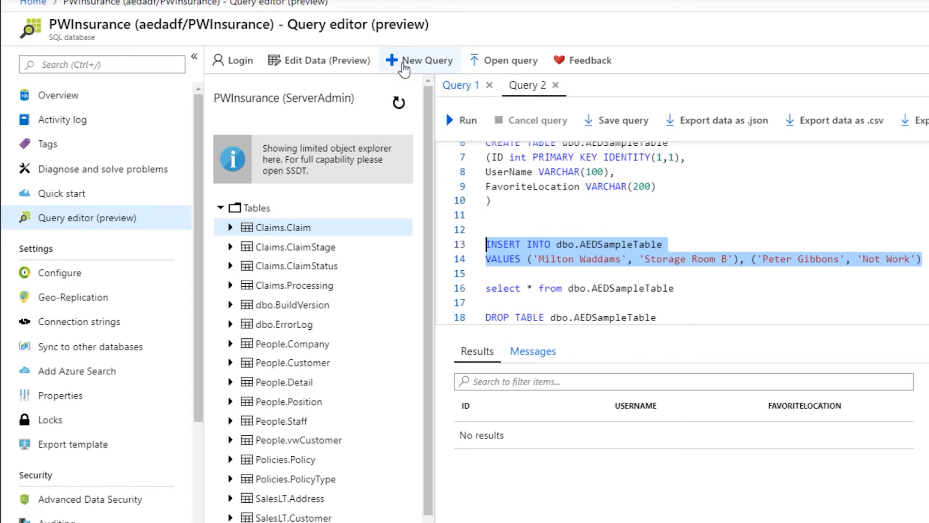
mouse_move(459, 121)
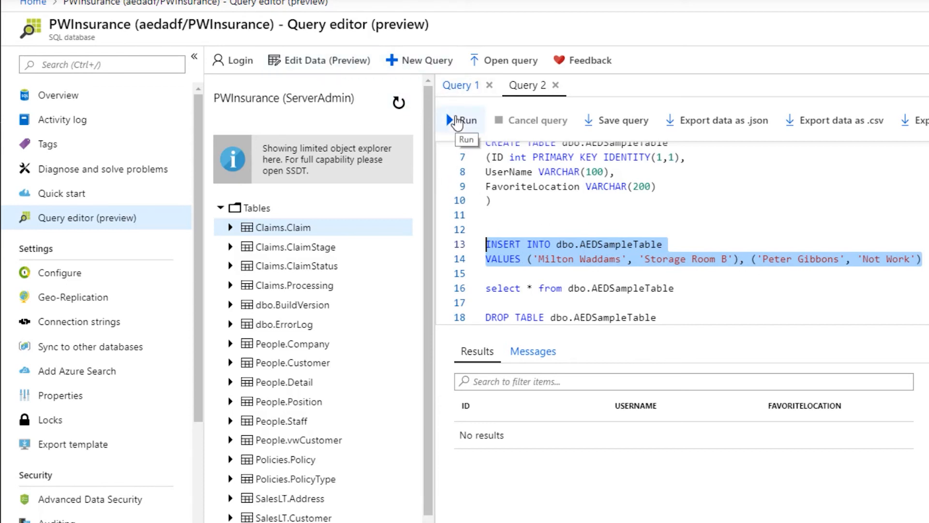
click(464, 120)
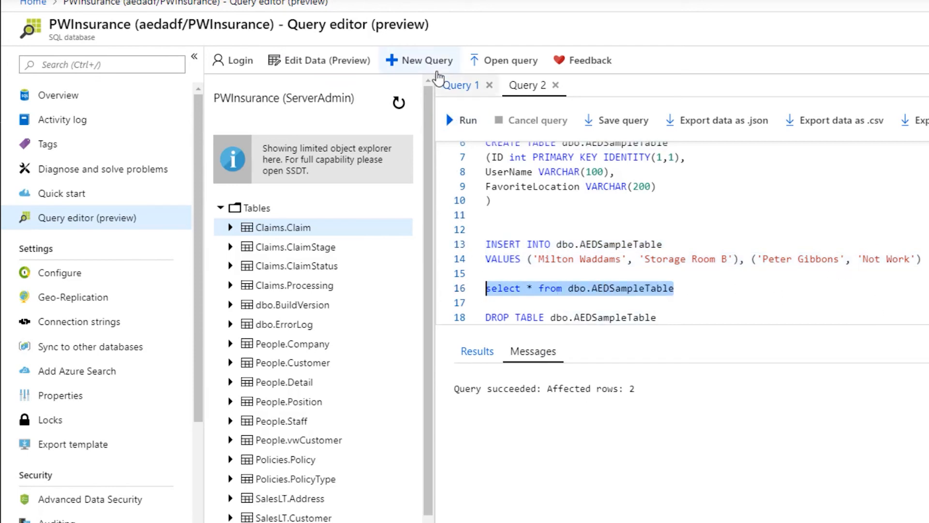
- Run the select on dbo.AEDSampleTable to return both rows, then highlight the DROP TABLE statement
click(464, 120)
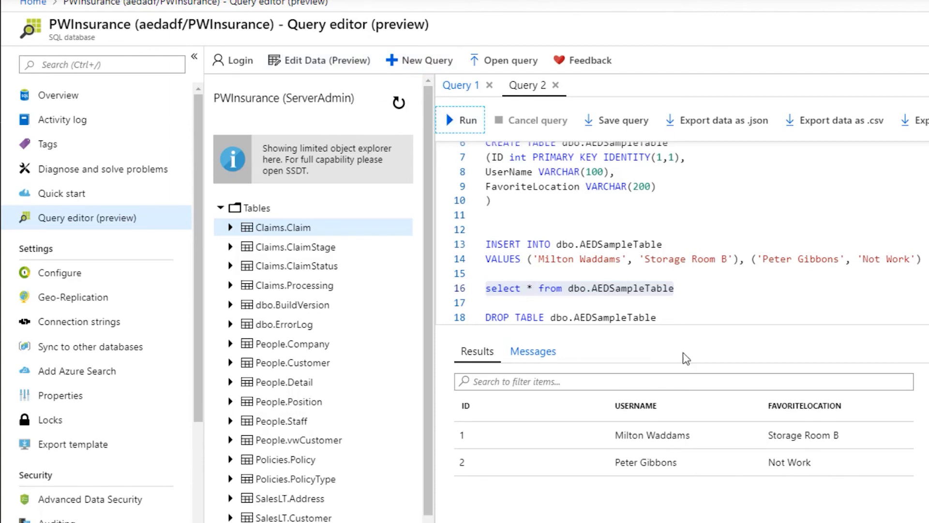
click(749, 287)
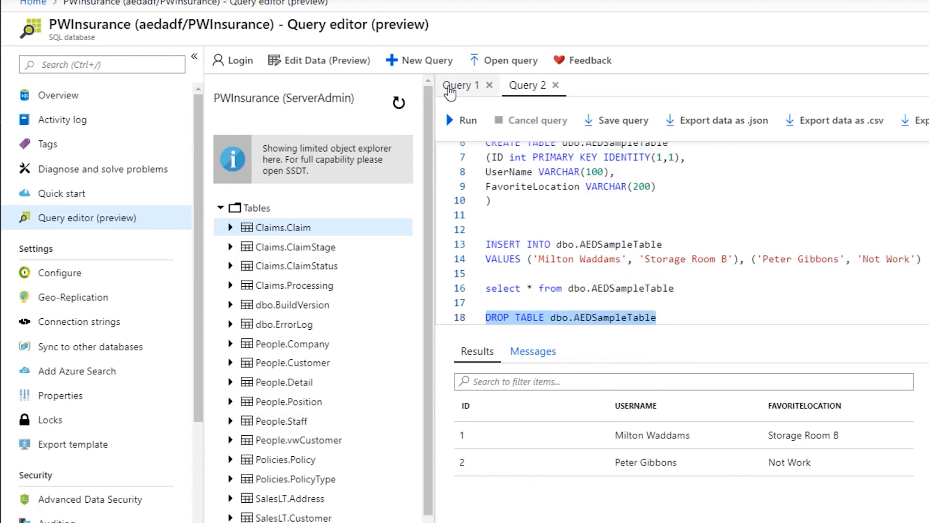
- Drop dbo.AEDSampleTable, refresh the Tables list, and re-run the select to get an invalid object name error
click(460, 120)
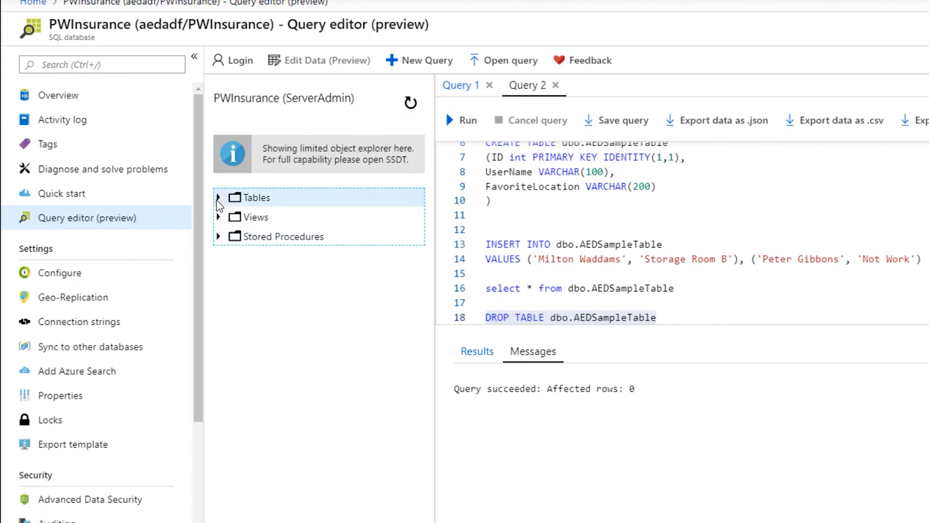
click(218, 198)
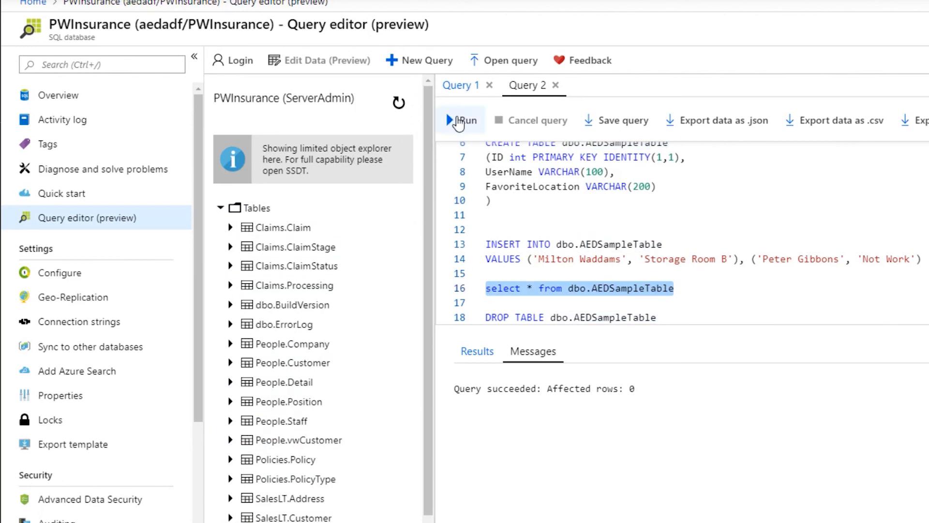
click(466, 120)
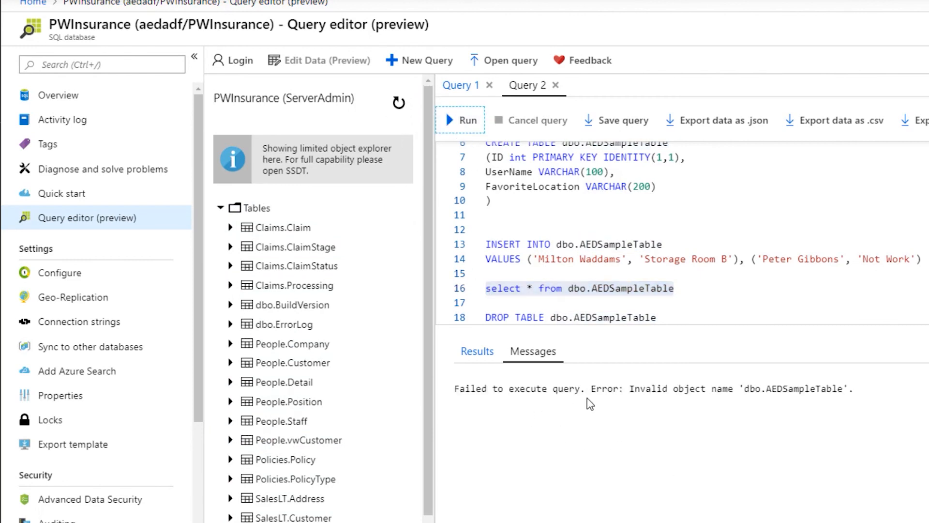